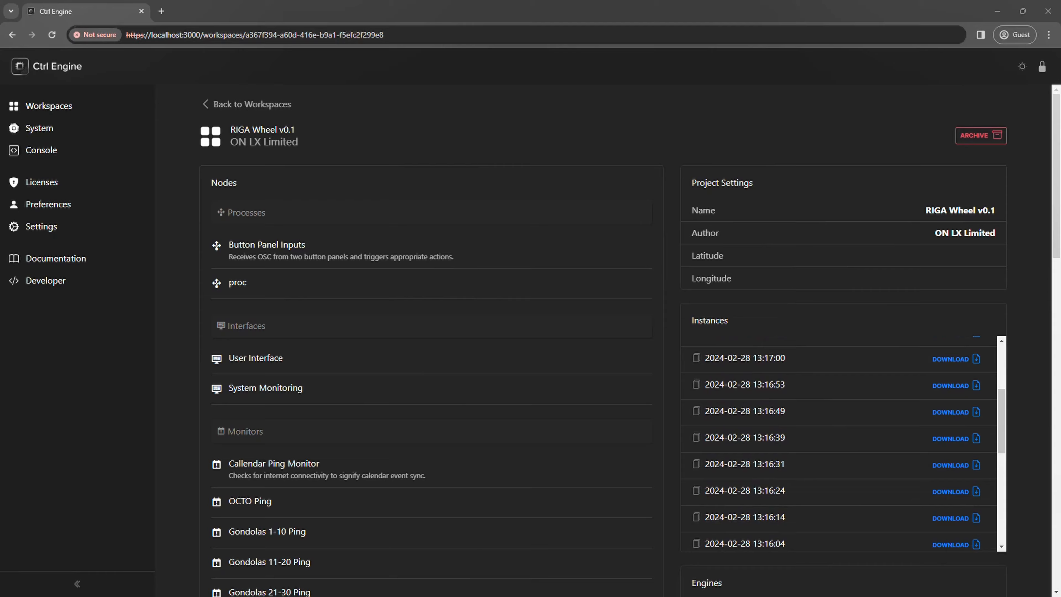
Step: Show the active Partner-level Ctrl Suite license with its usage limits and entity counts
{"action": "left_click", "coordinate": [42, 181]}
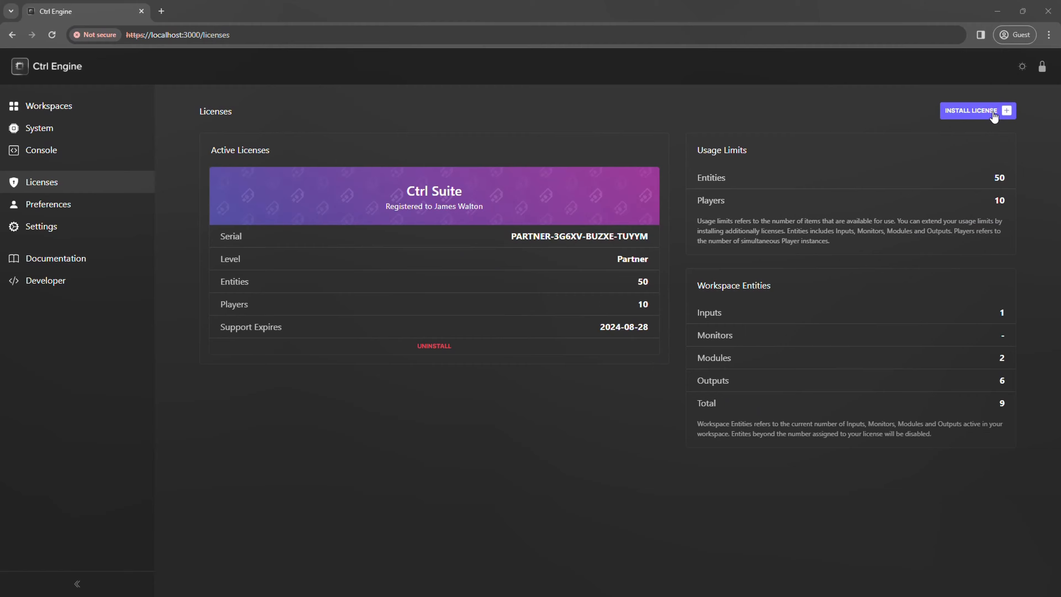